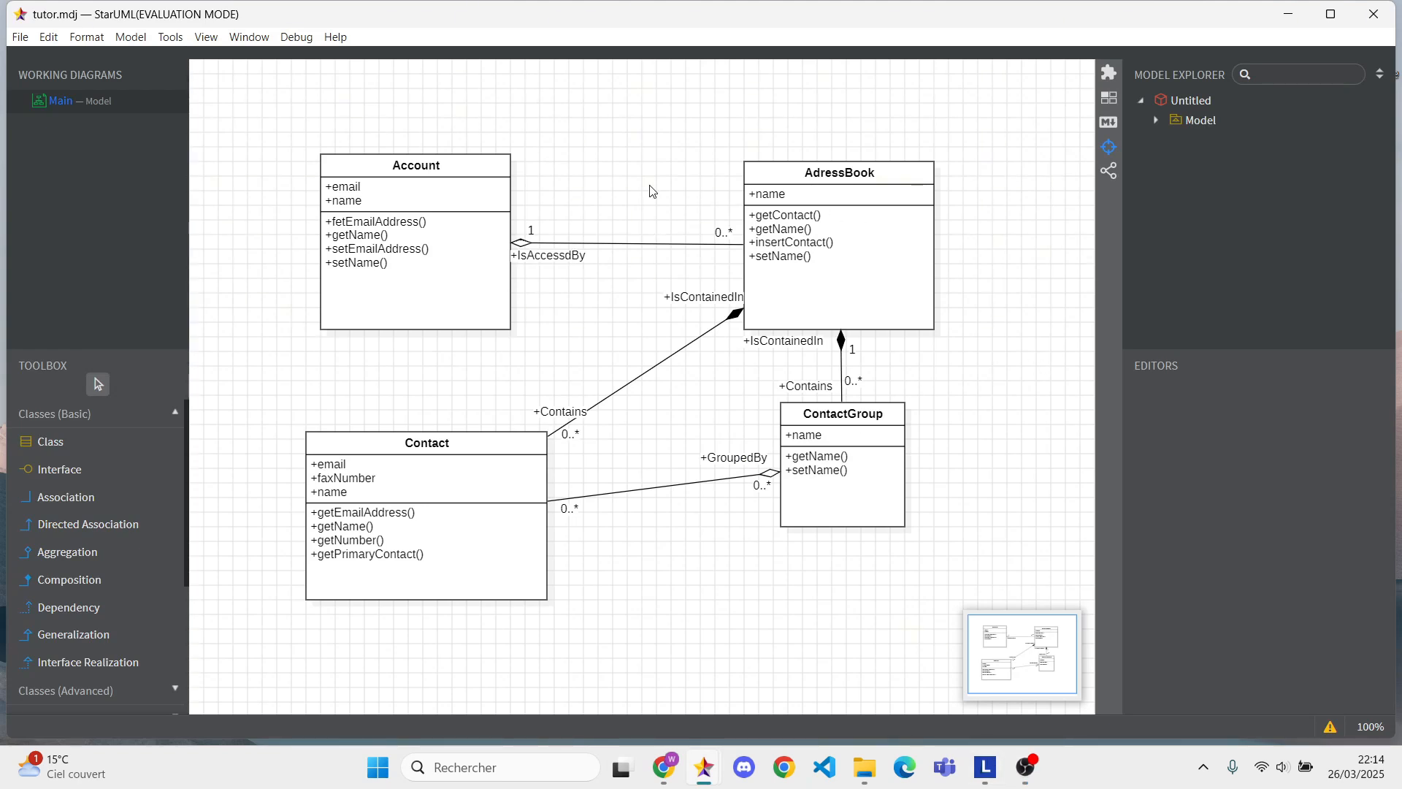
mouse_move(216, 59)
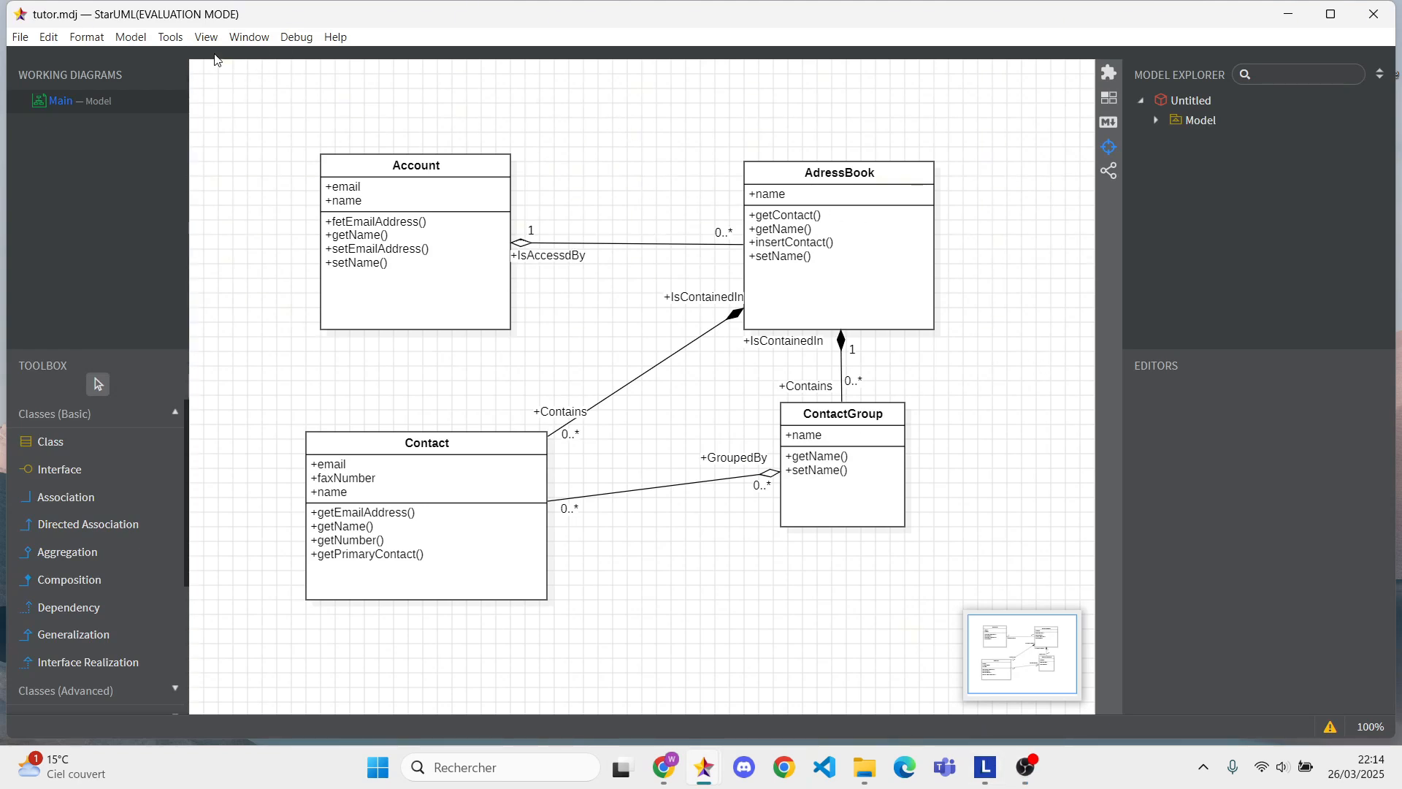
Show the Tools menu with Extension Manager over the address-book class diagram.
click(169, 37)
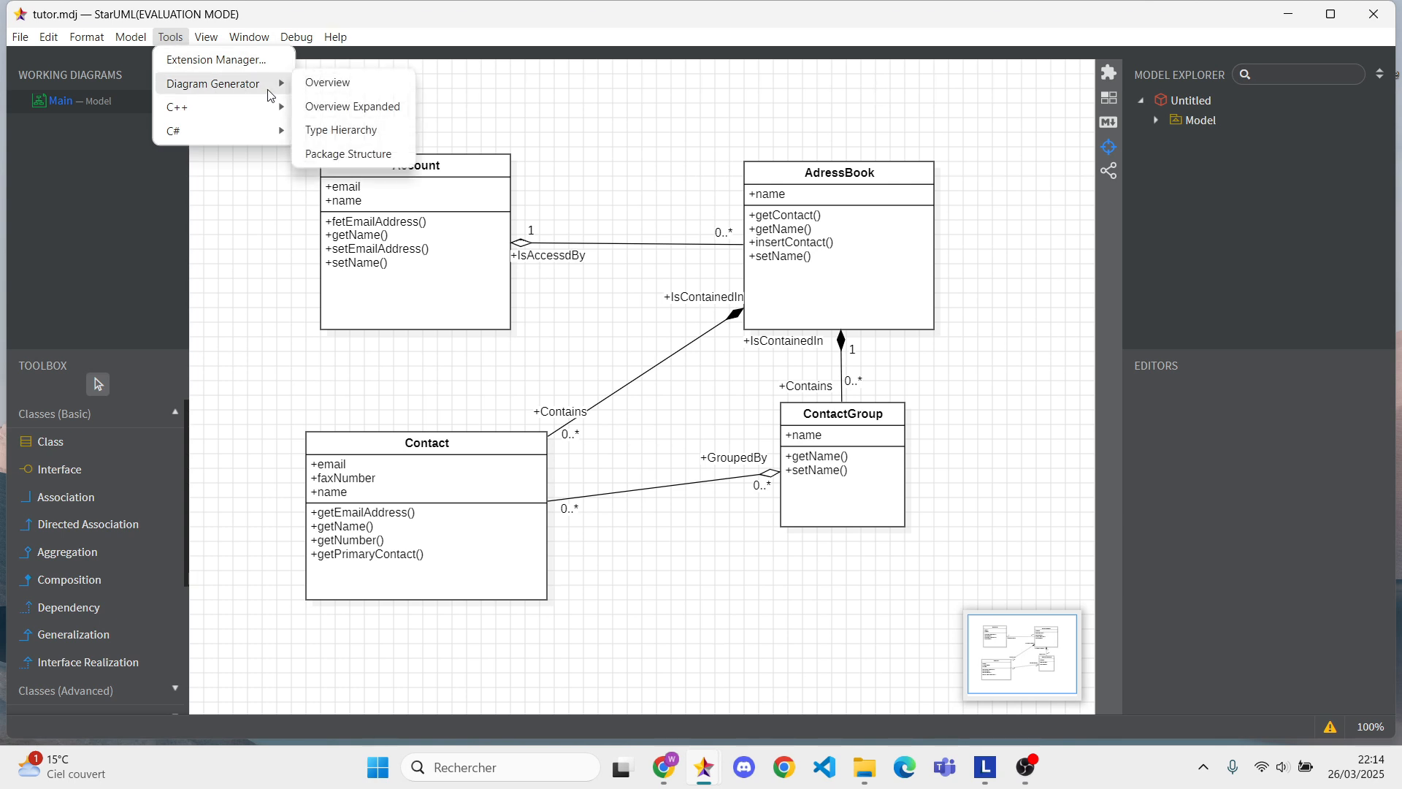
mouse_move(214, 59)
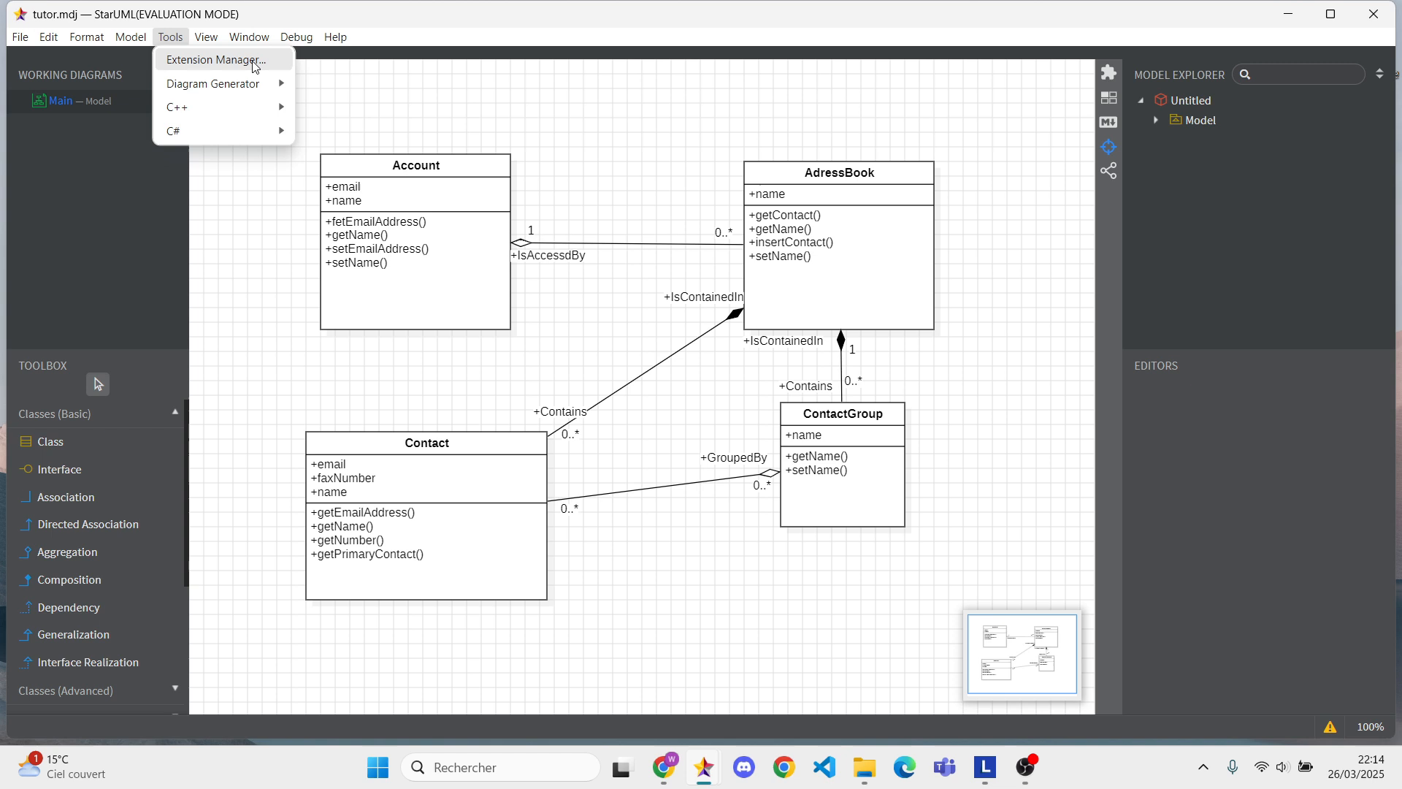
Search 'java' in Extension Manager, install the Java extension and reload StarUML.
click(212, 60)
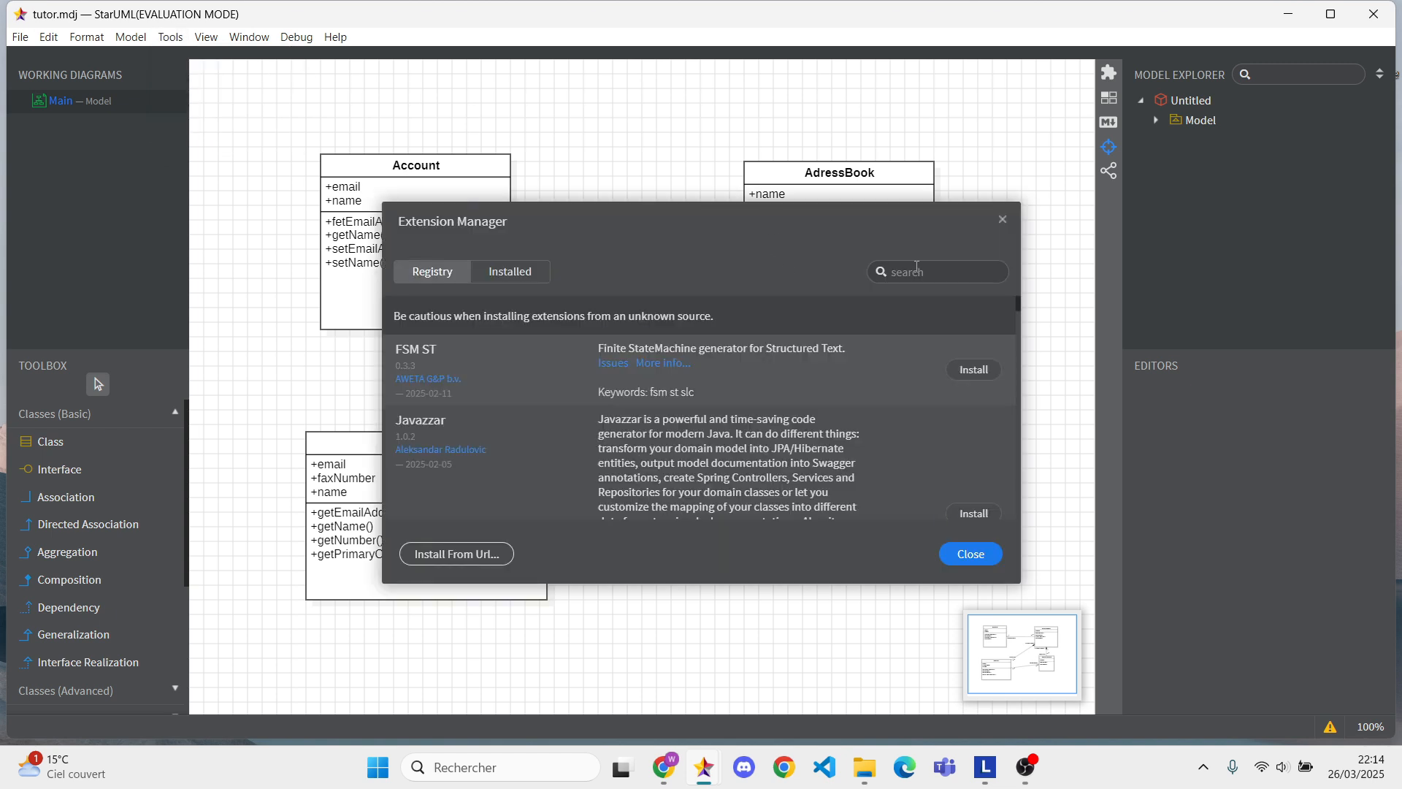
text(java)
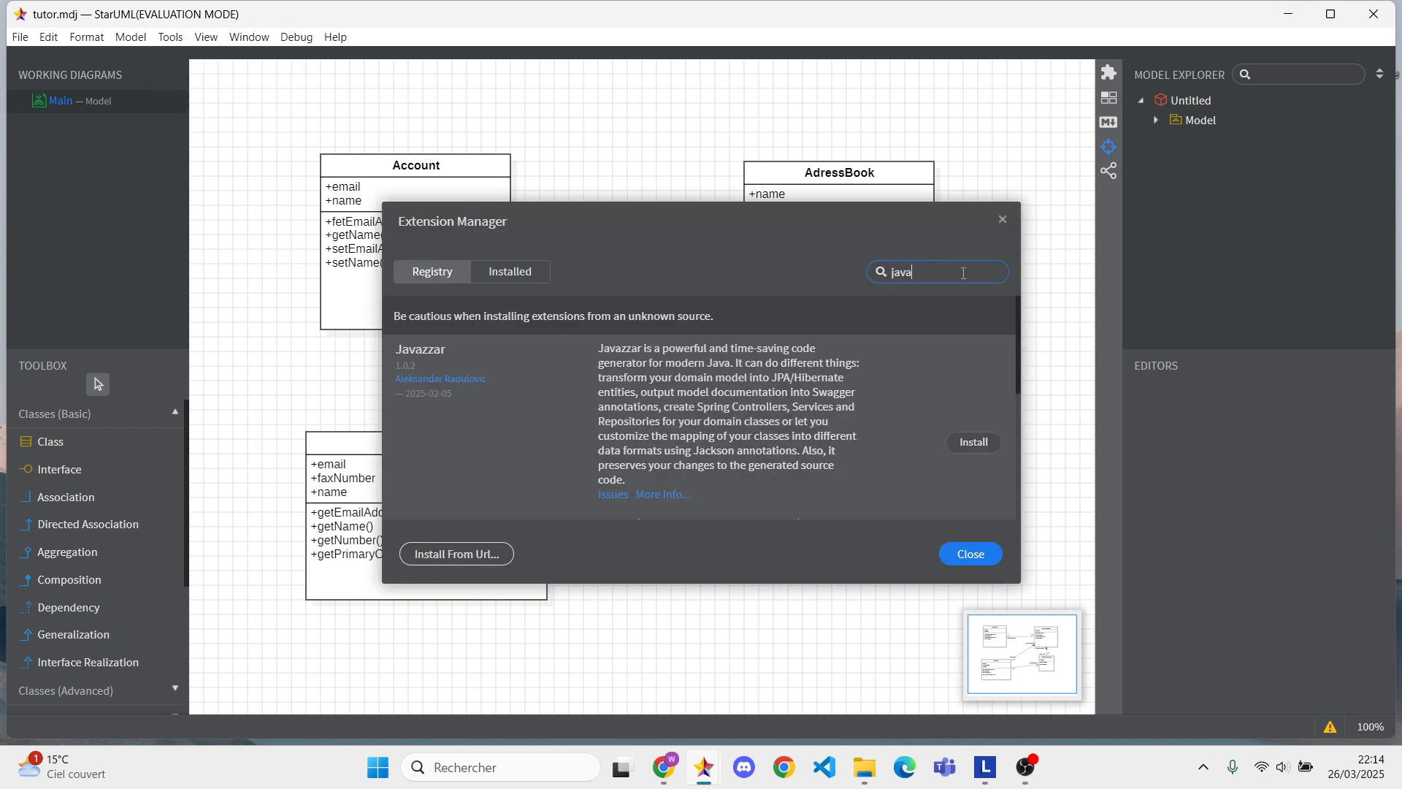
scroll(down, 3)
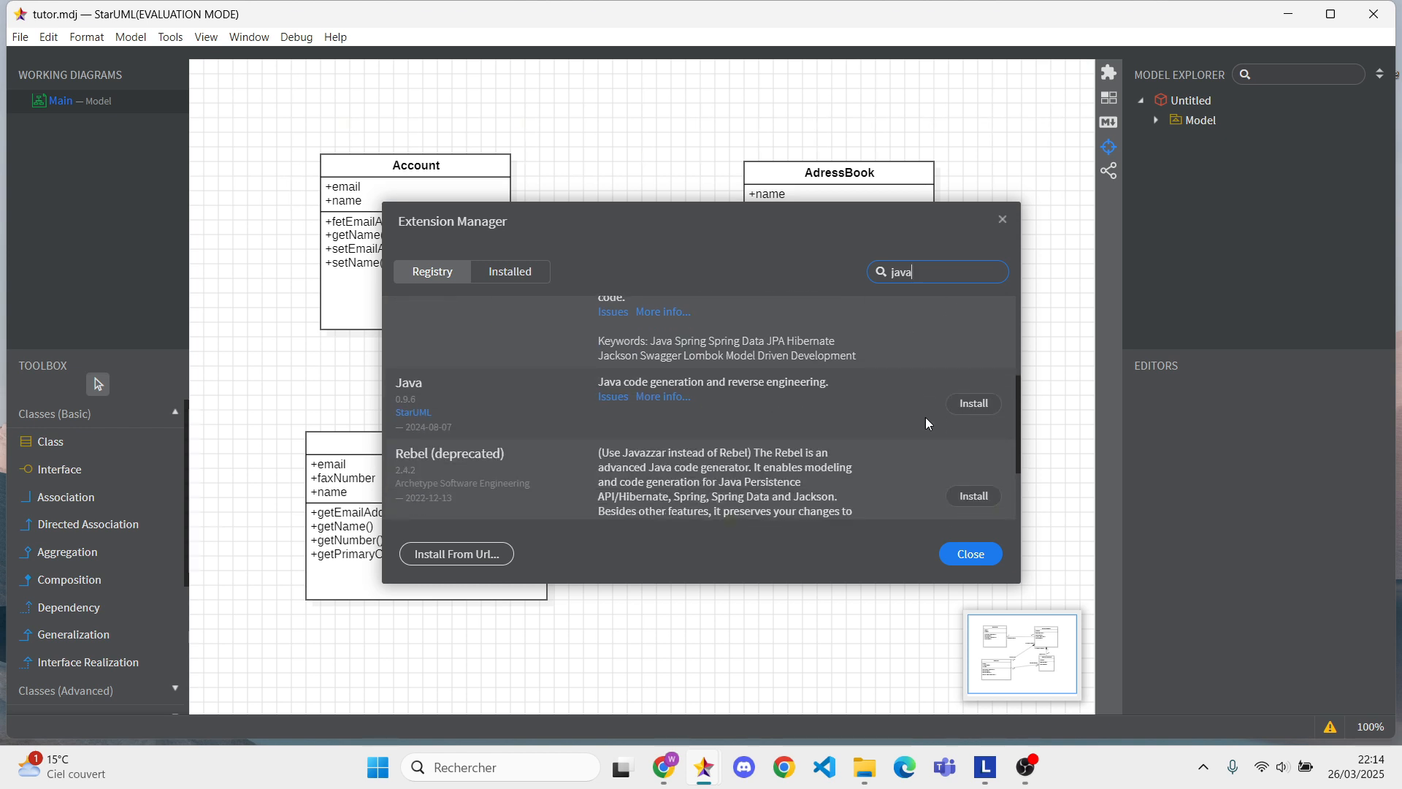
mouse_move(974, 403)
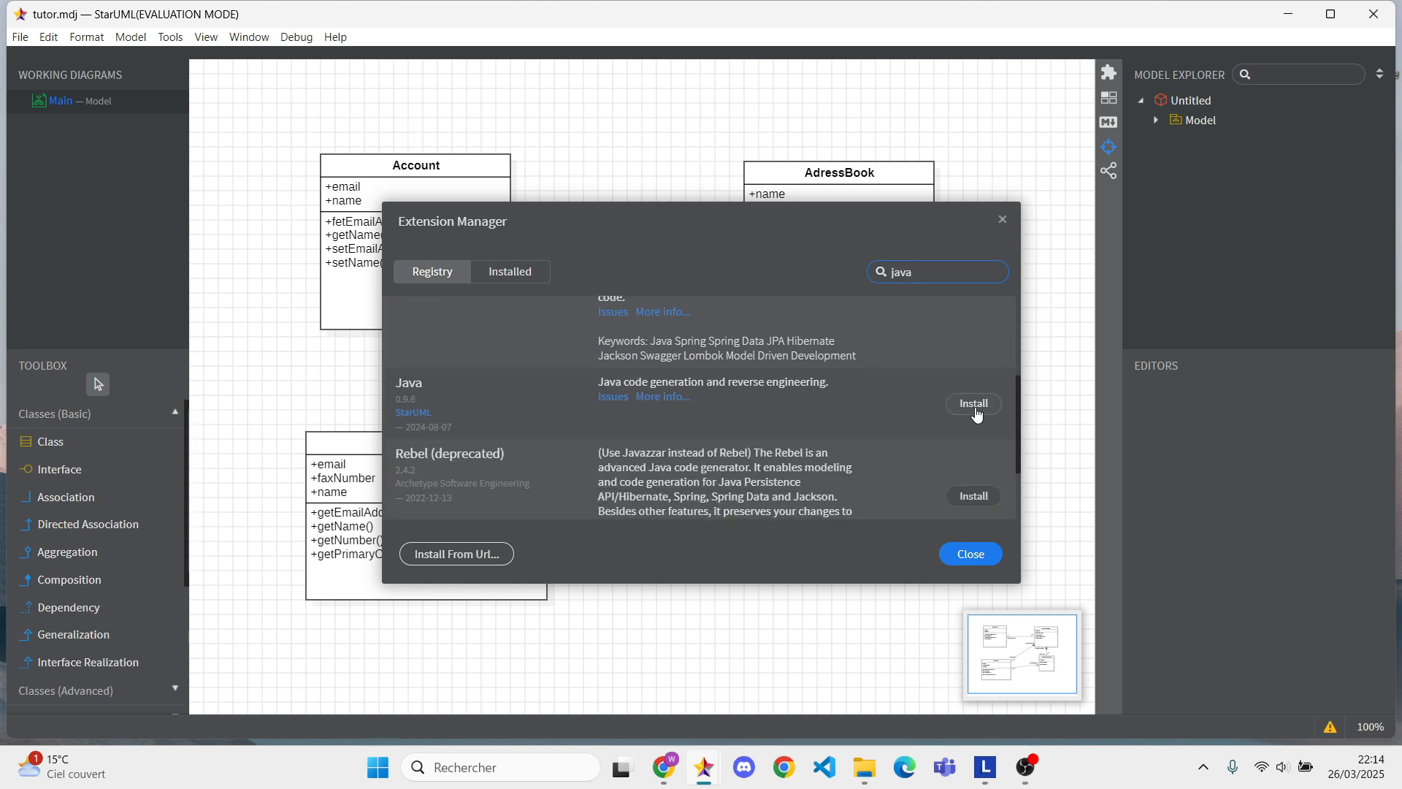
click(972, 403)
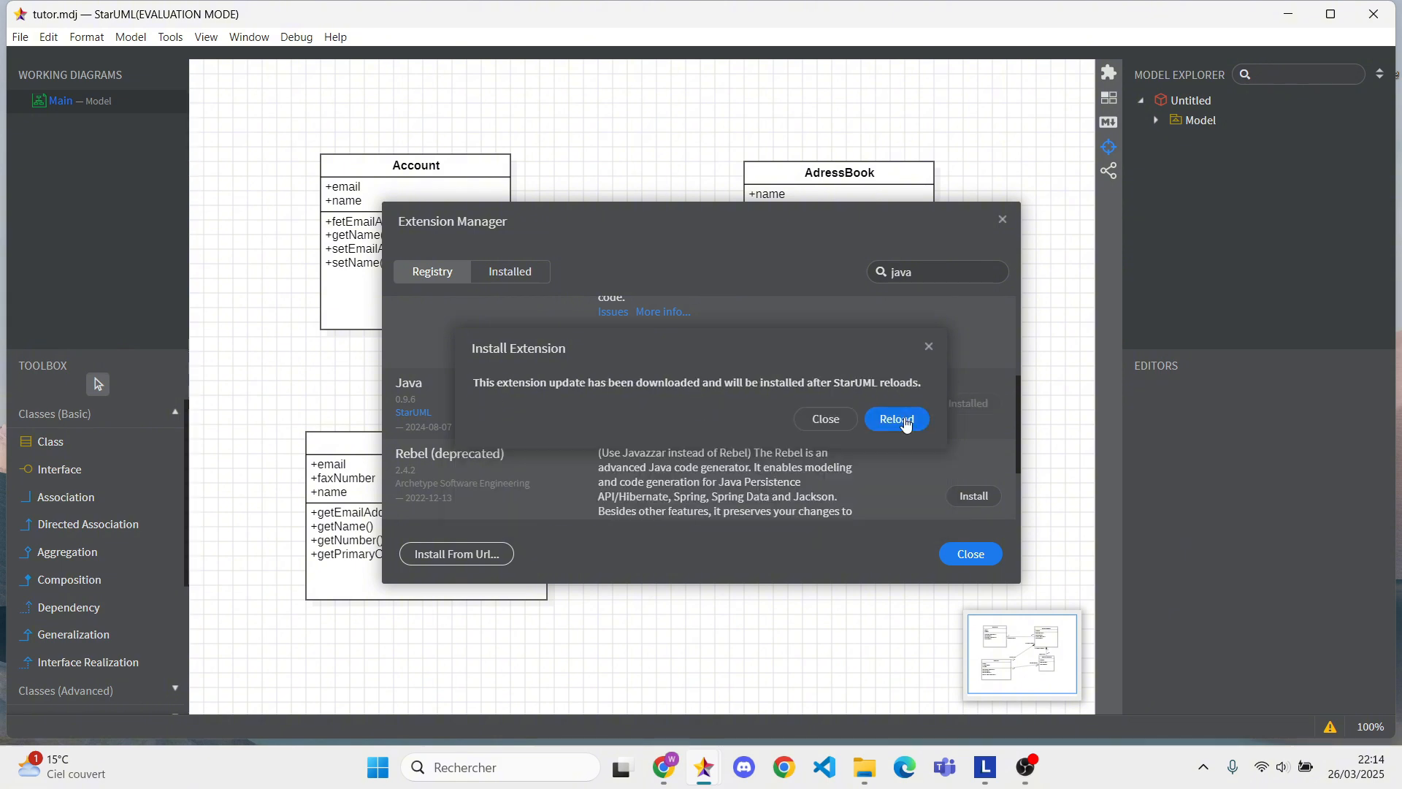
click(895, 418)
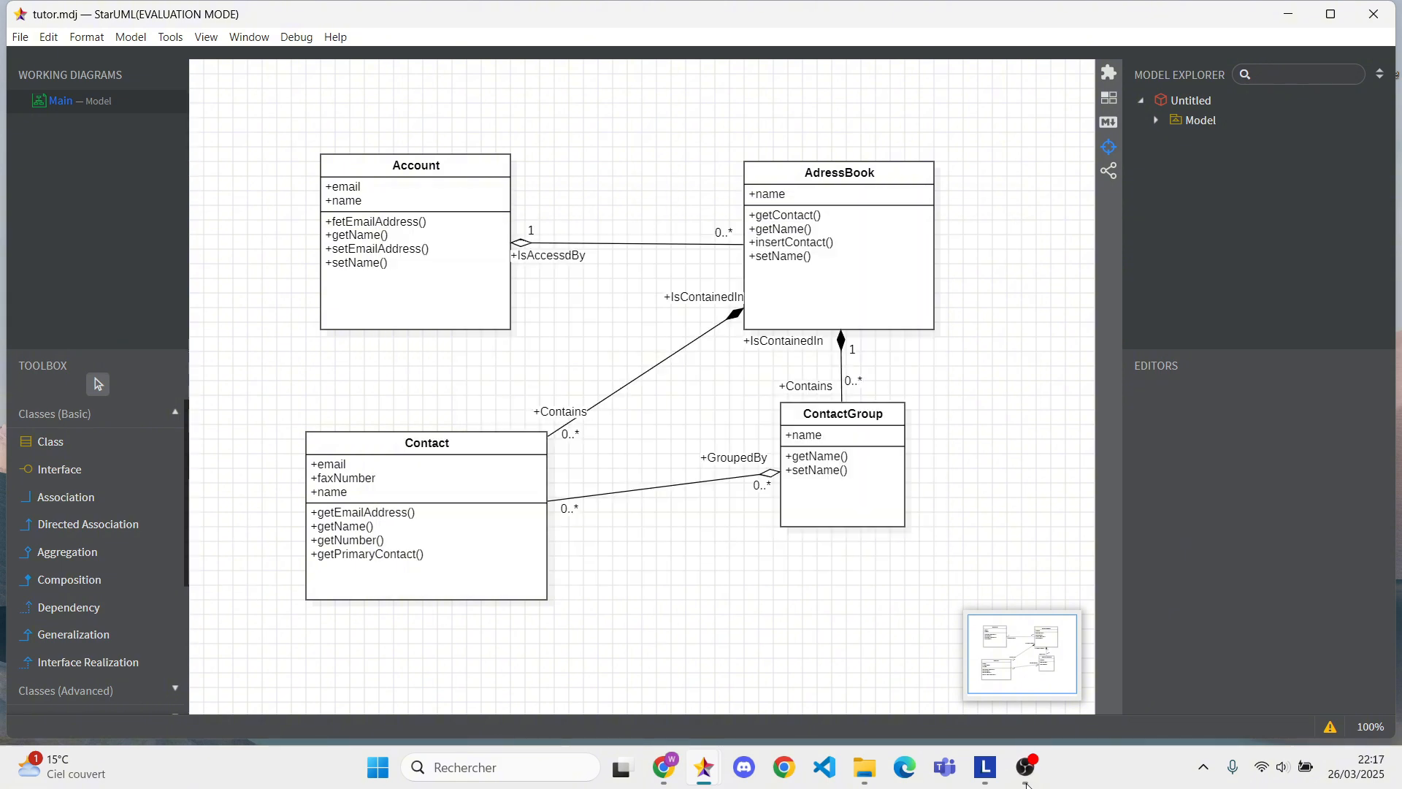
Generate Java code with Model as base model, outputting to the Rapport pfa folder.
click(168, 36)
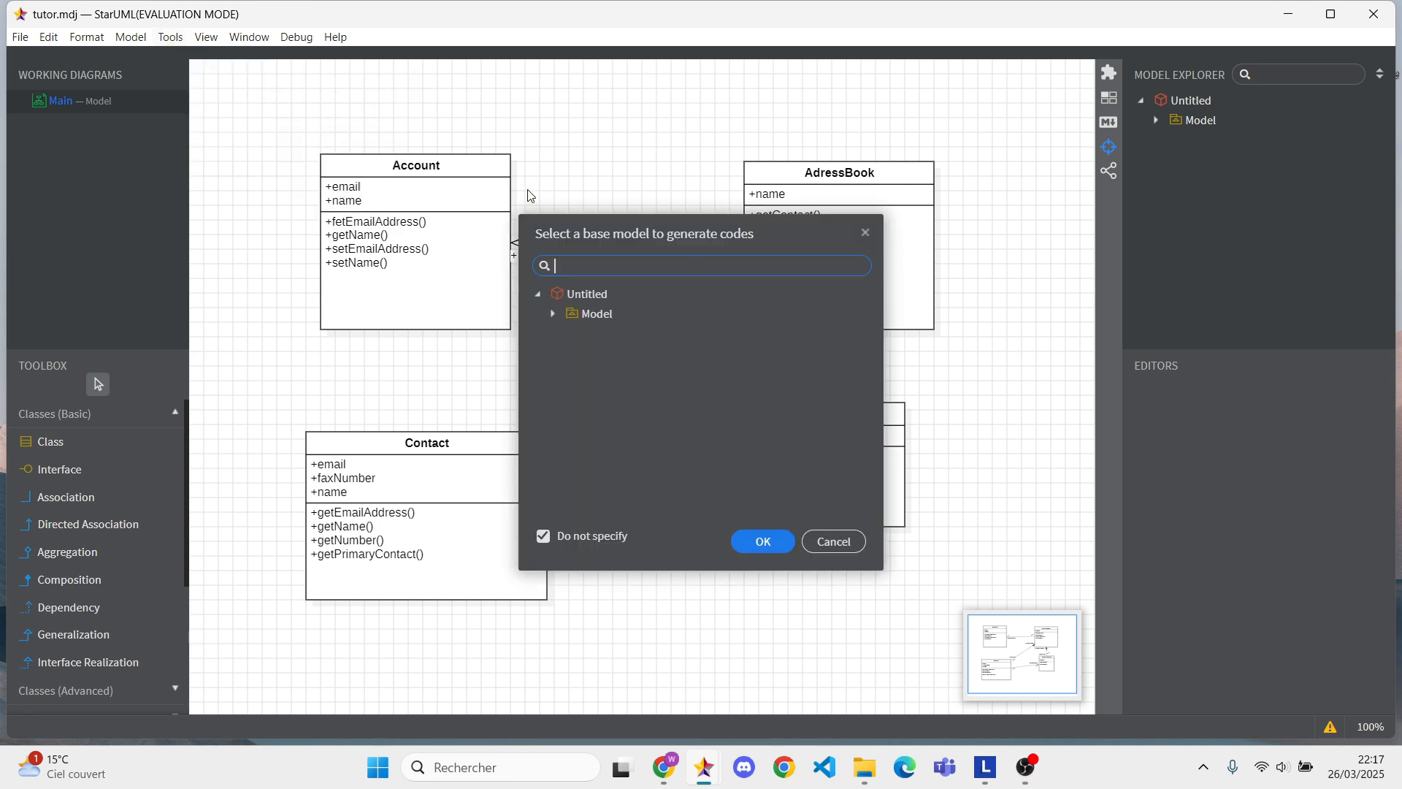
click(596, 313)
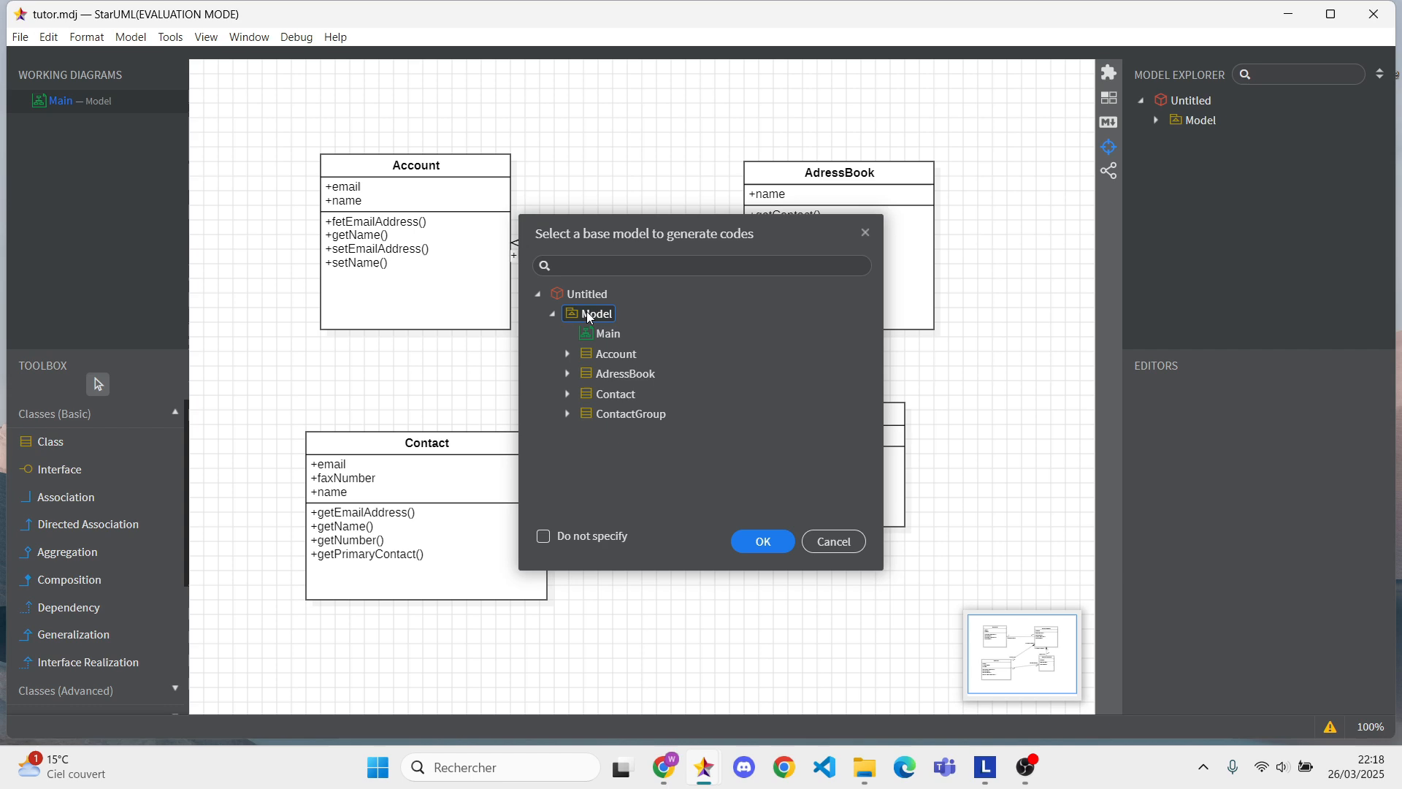
click(761, 541)
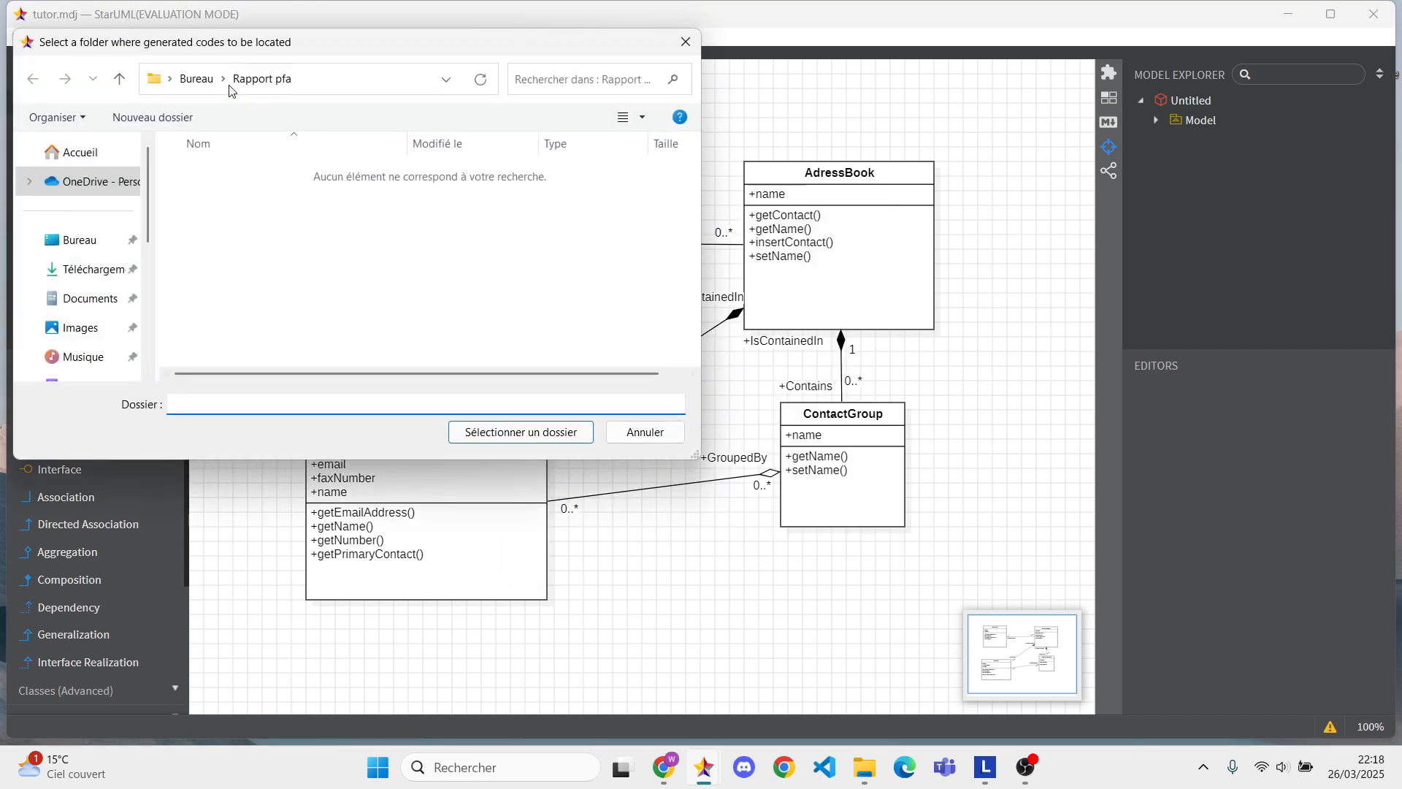
mouse_move(276, 135)
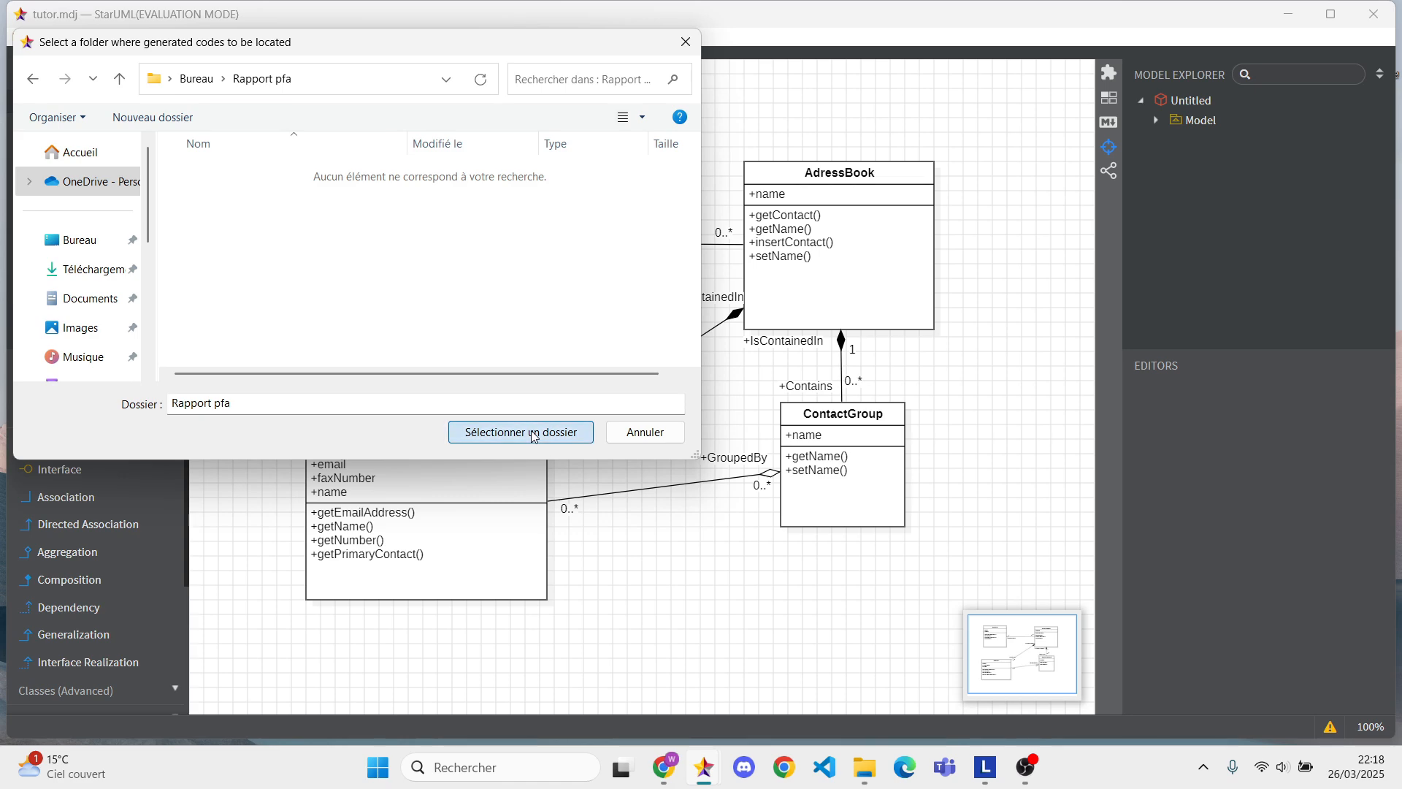
click(519, 431)
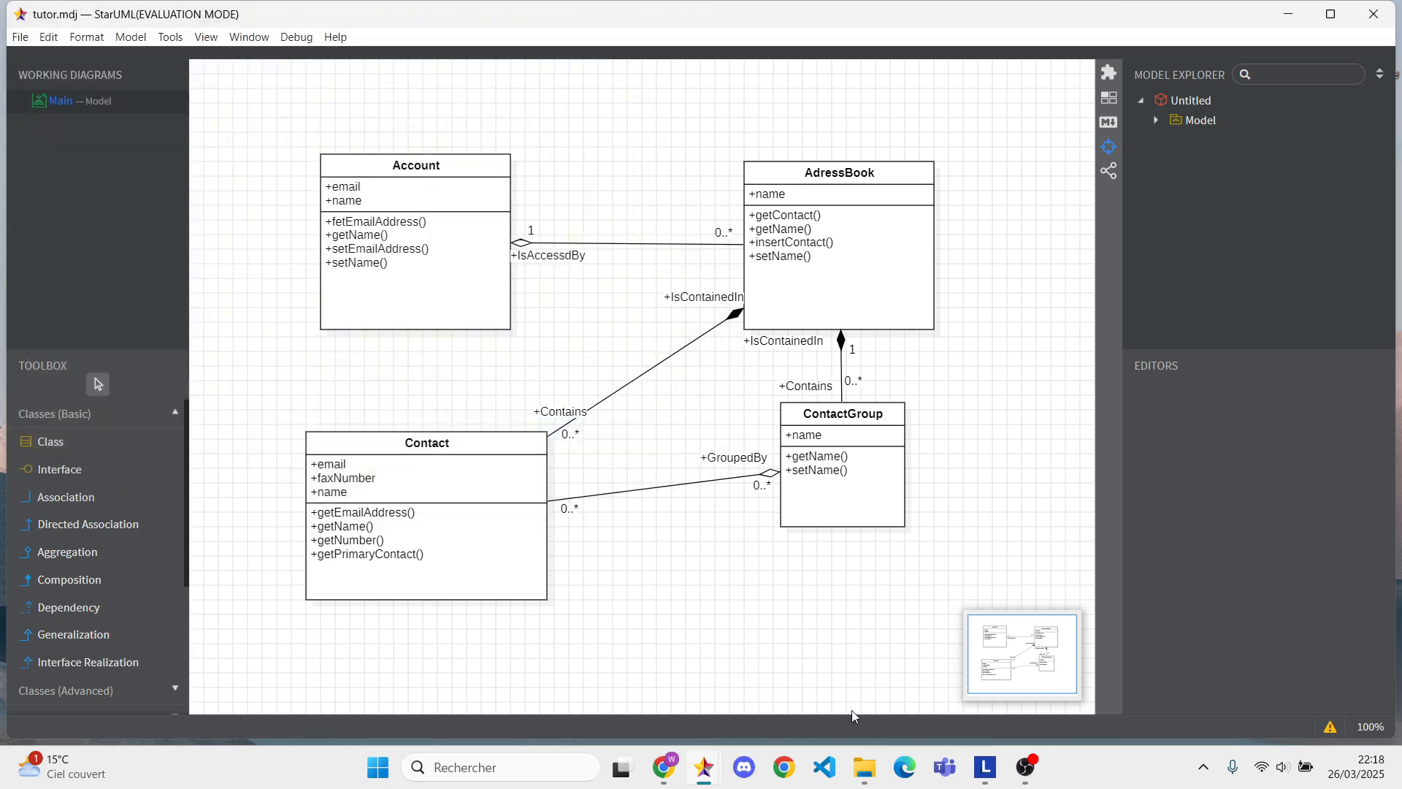
Review the generated Account.java and AdressBook.java skeletons in VS Code.
click(861, 766)
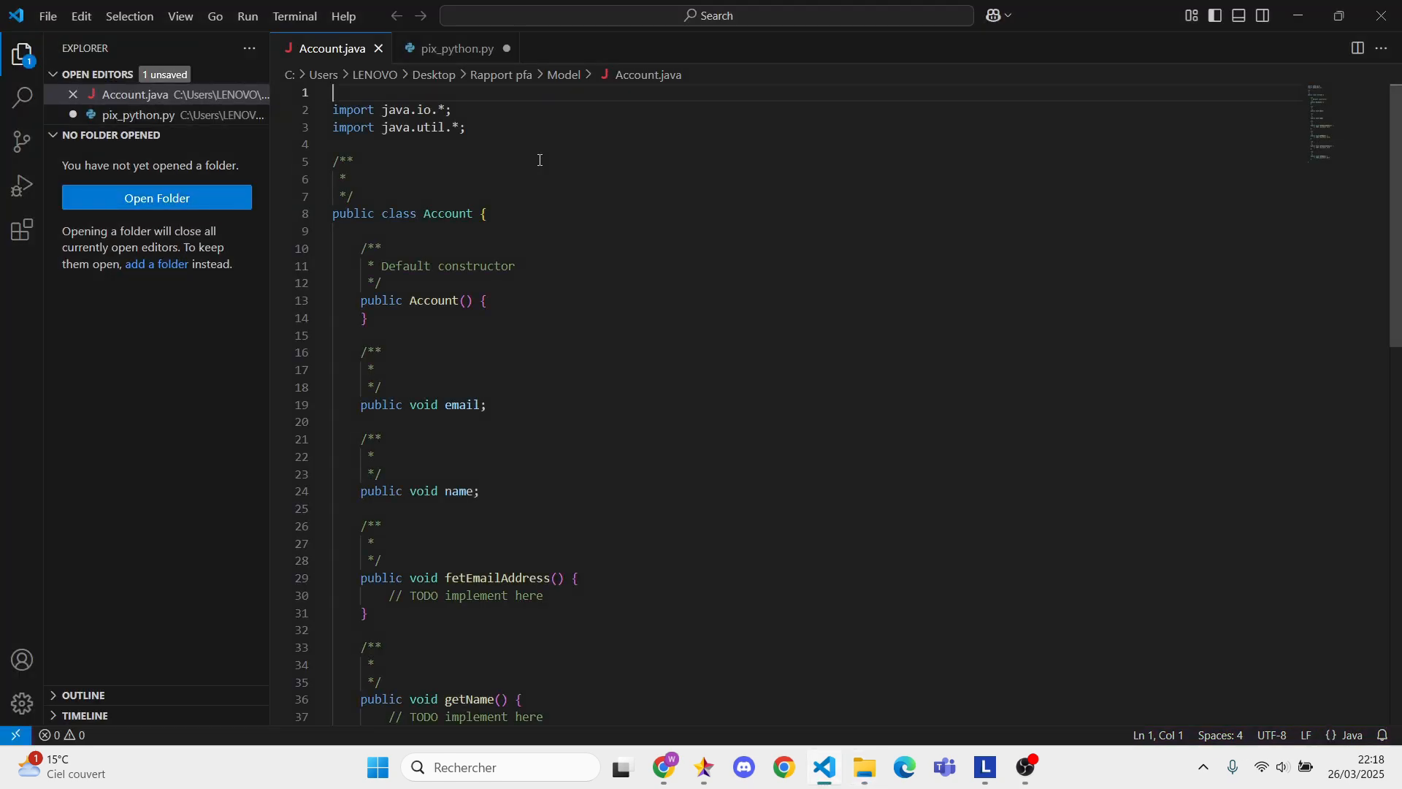
scroll(down, 3)
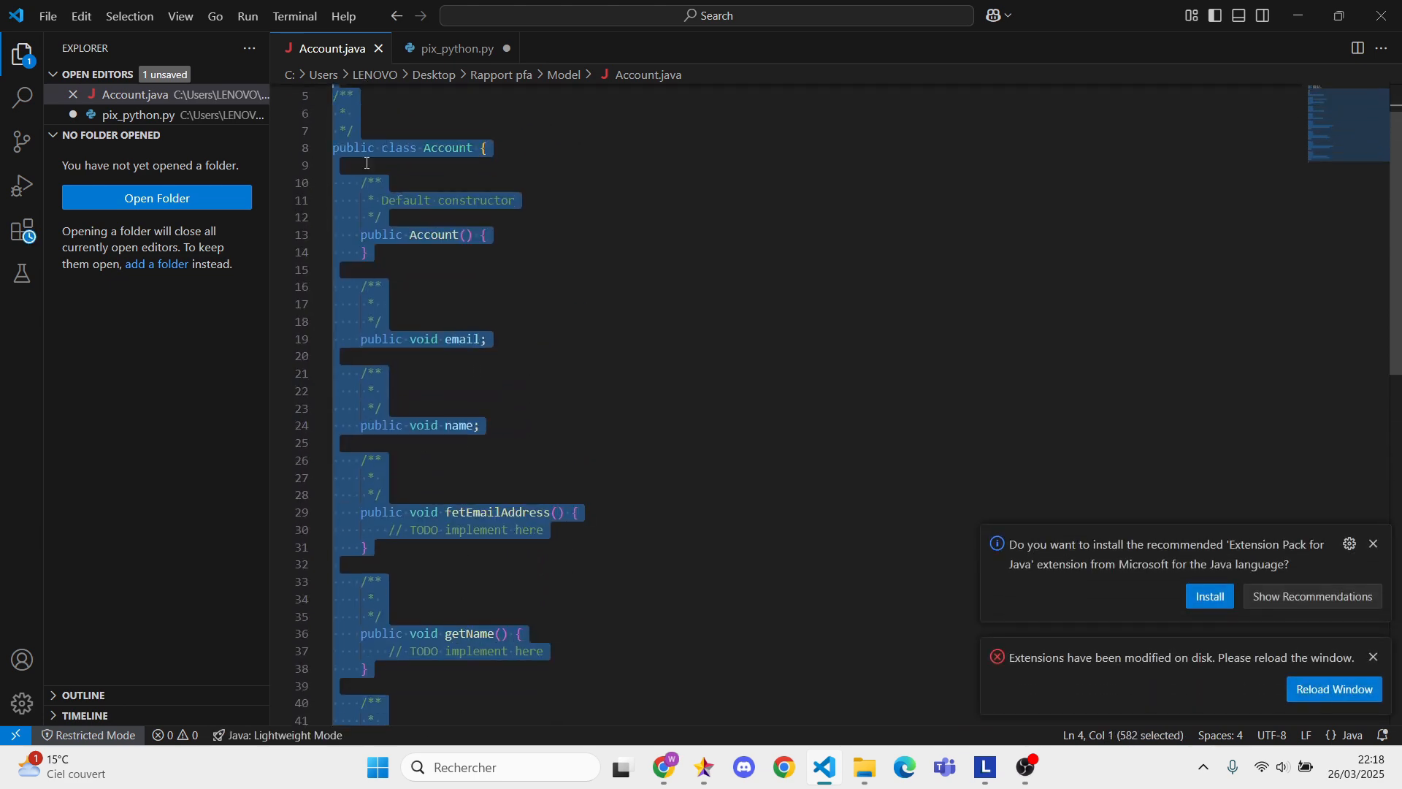
click(860, 773)
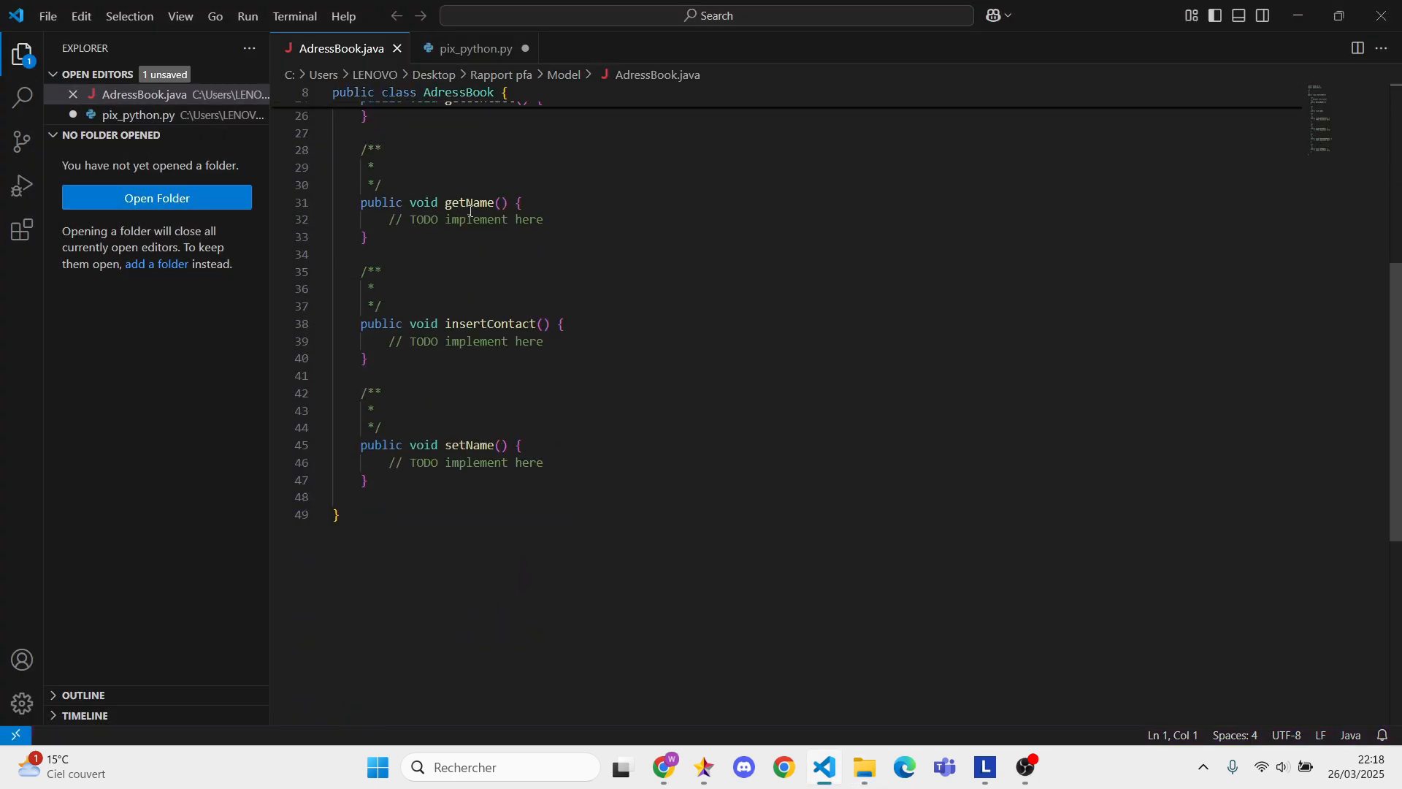
scroll(up, 3)
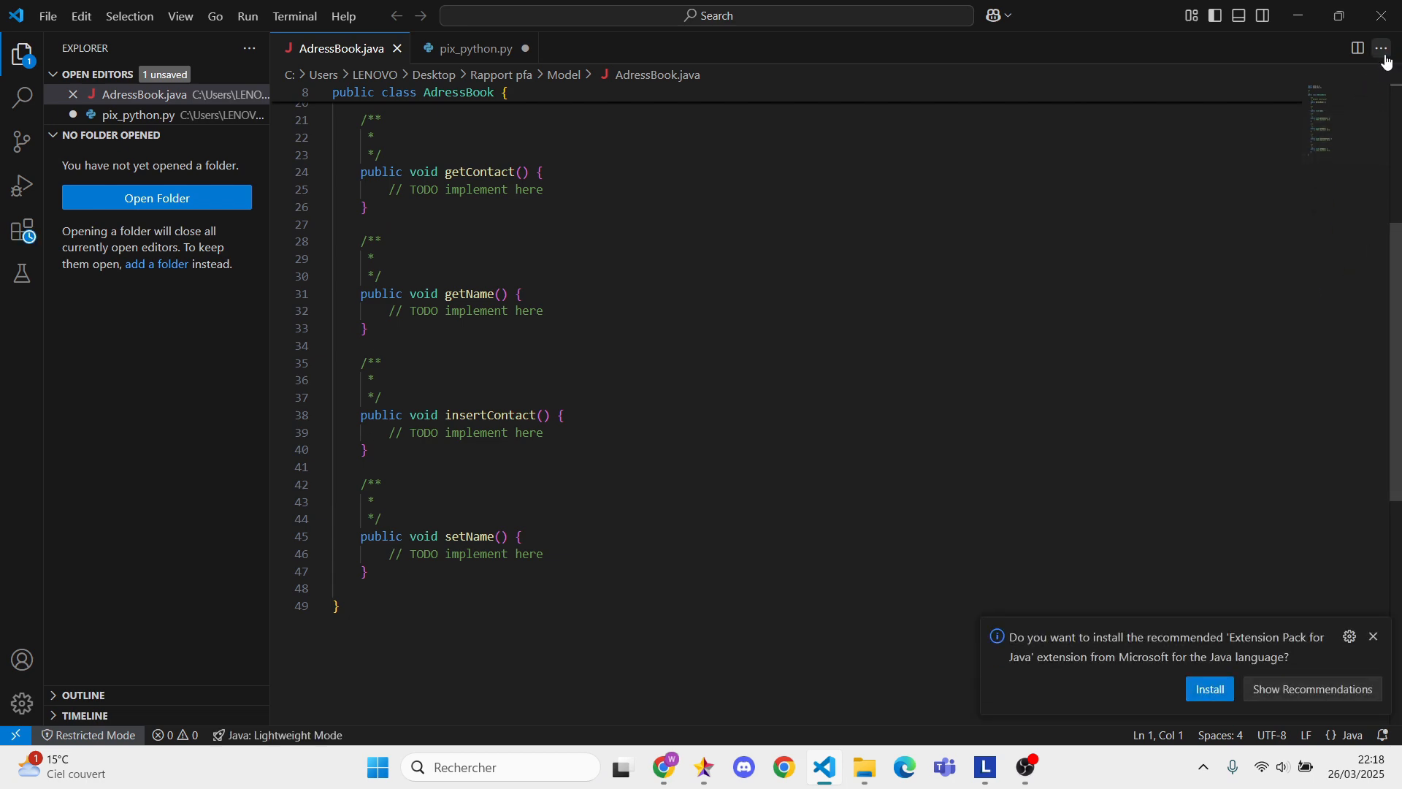
Check the Model folder of generated files, then return to StarUML's Tools menu.
click(861, 774)
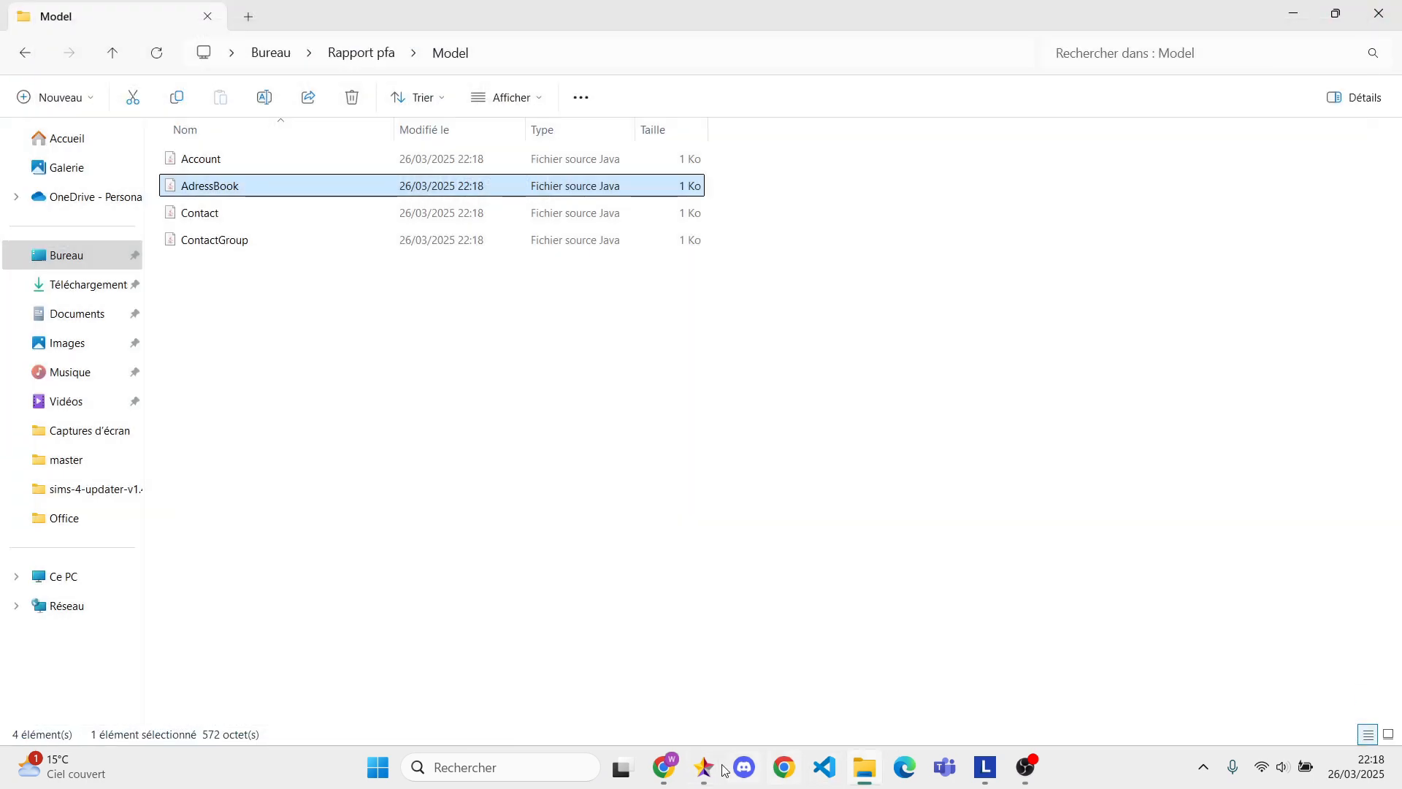
click(703, 768)
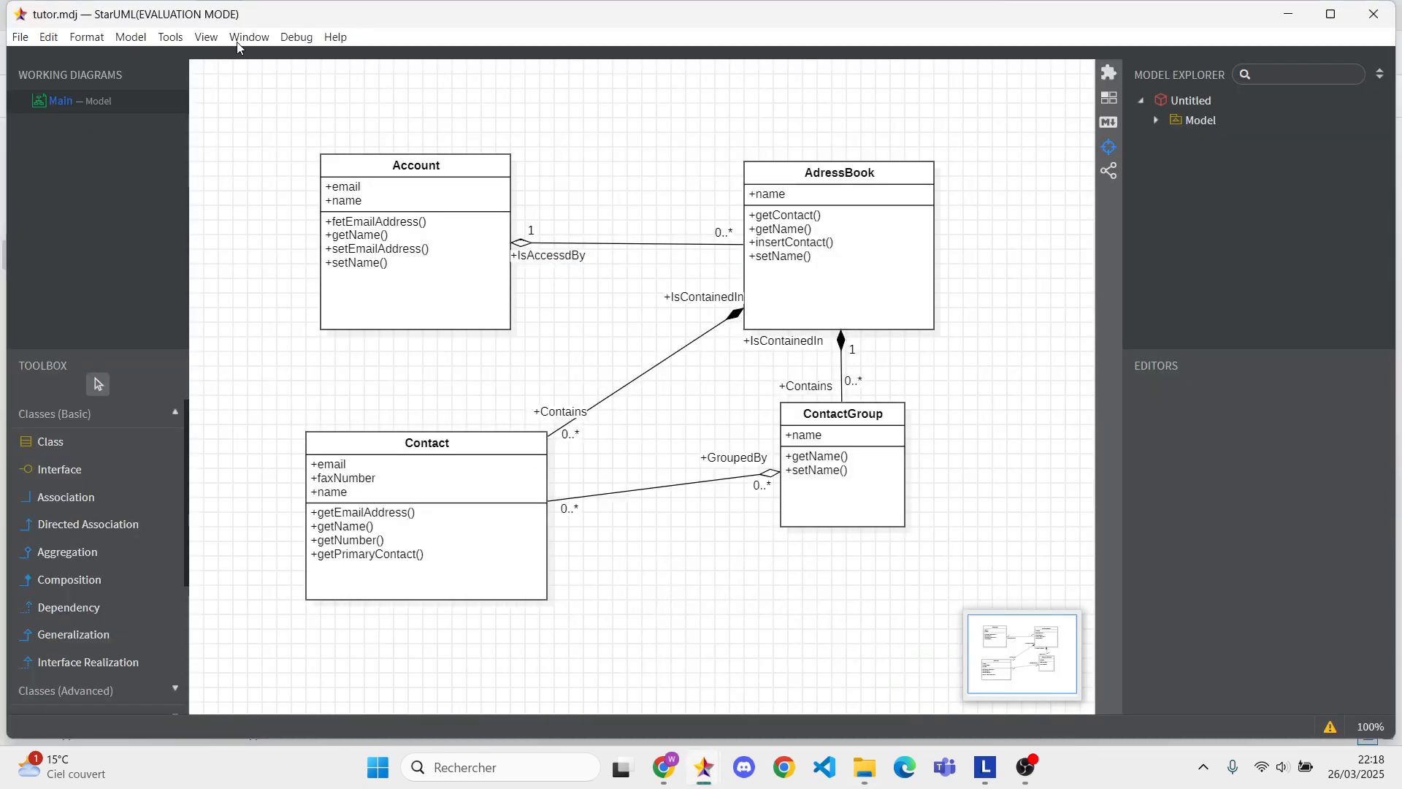
click(168, 37)
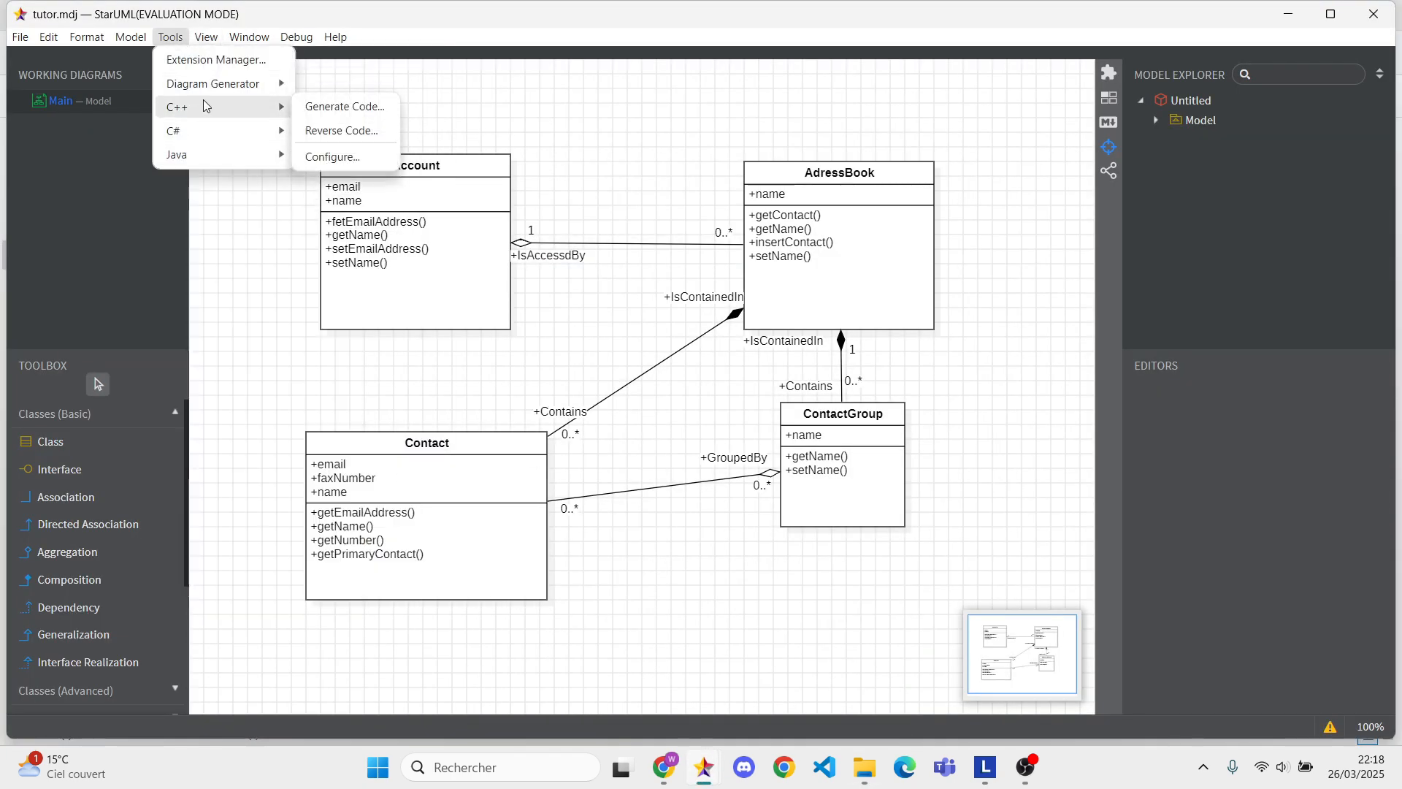